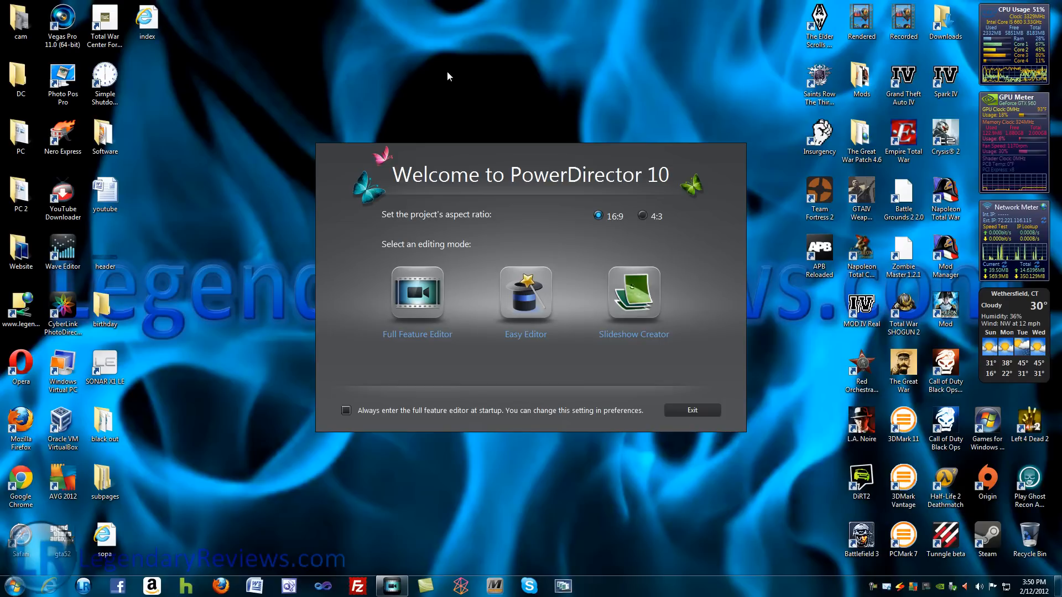
mouse_move(417, 293)
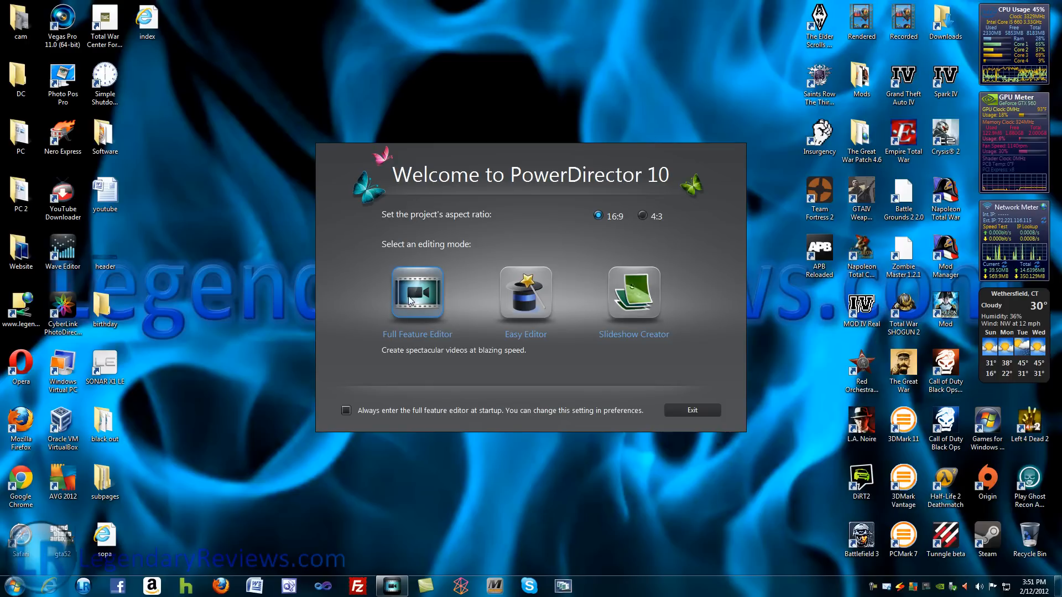
mouse_move(525, 293)
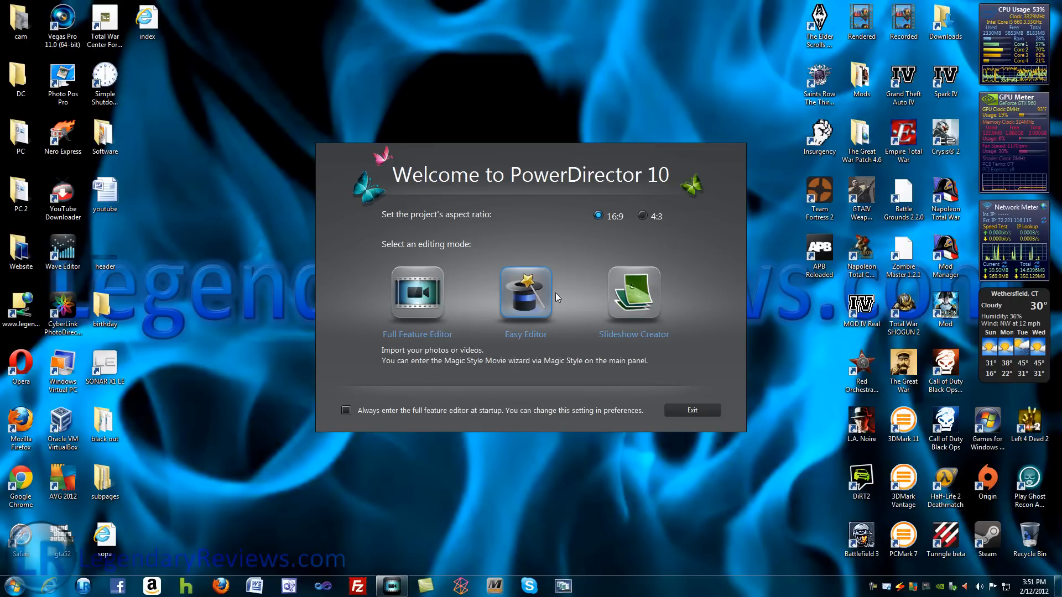
mouse_move(633, 293)
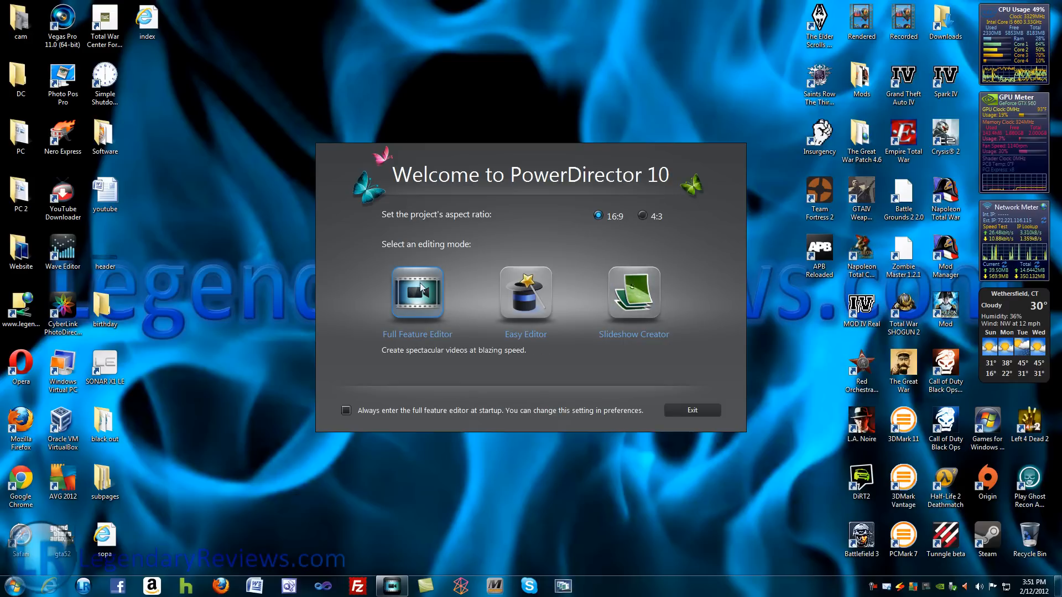
mouse_move(454, 358)
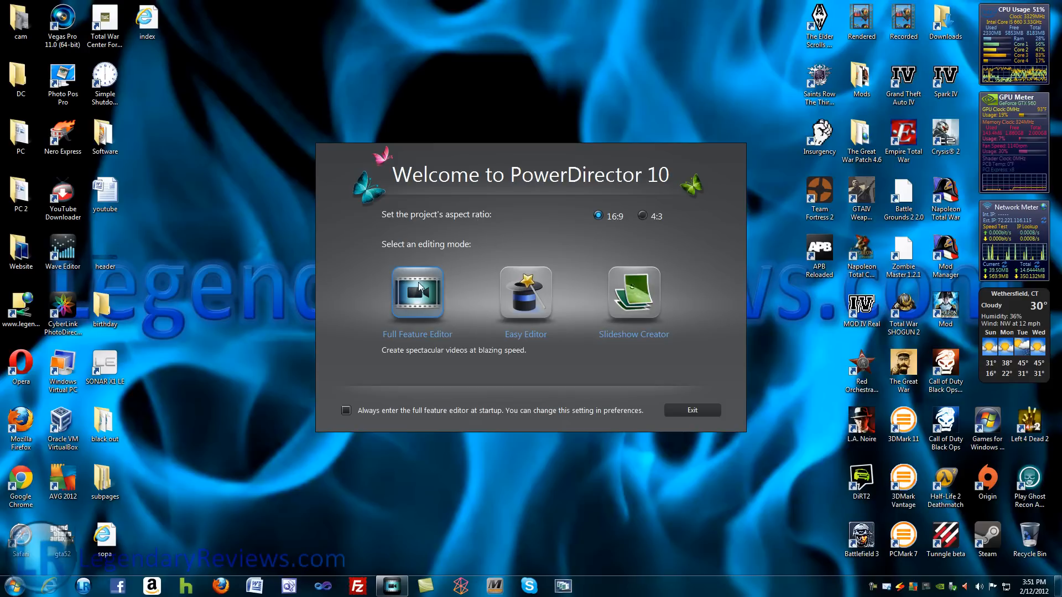
Keep the 16:9 aspect ratio and start the Full Feature Editor
click(417, 293)
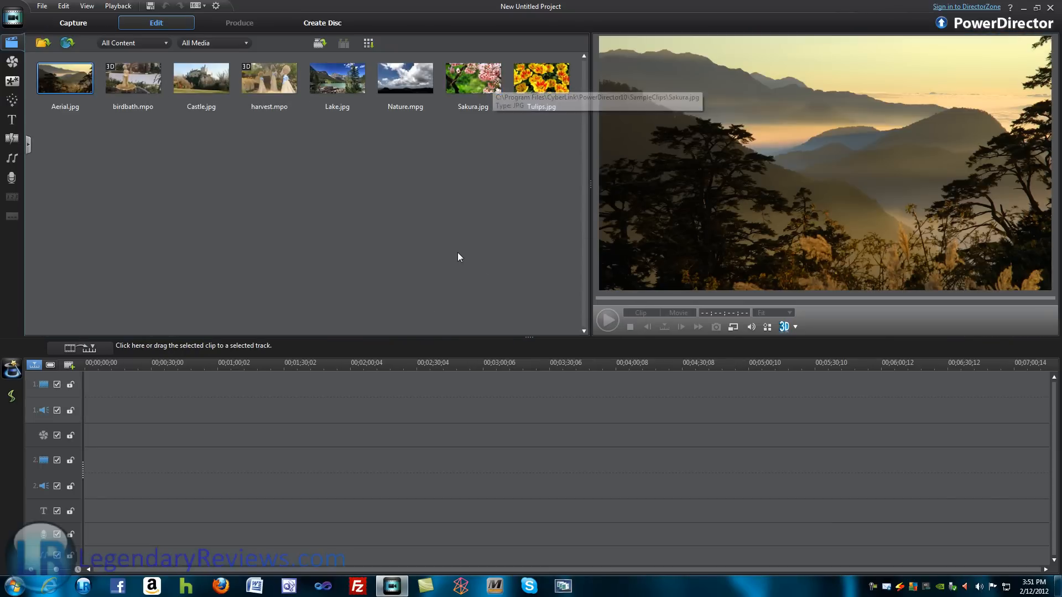
mouse_move(465, 237)
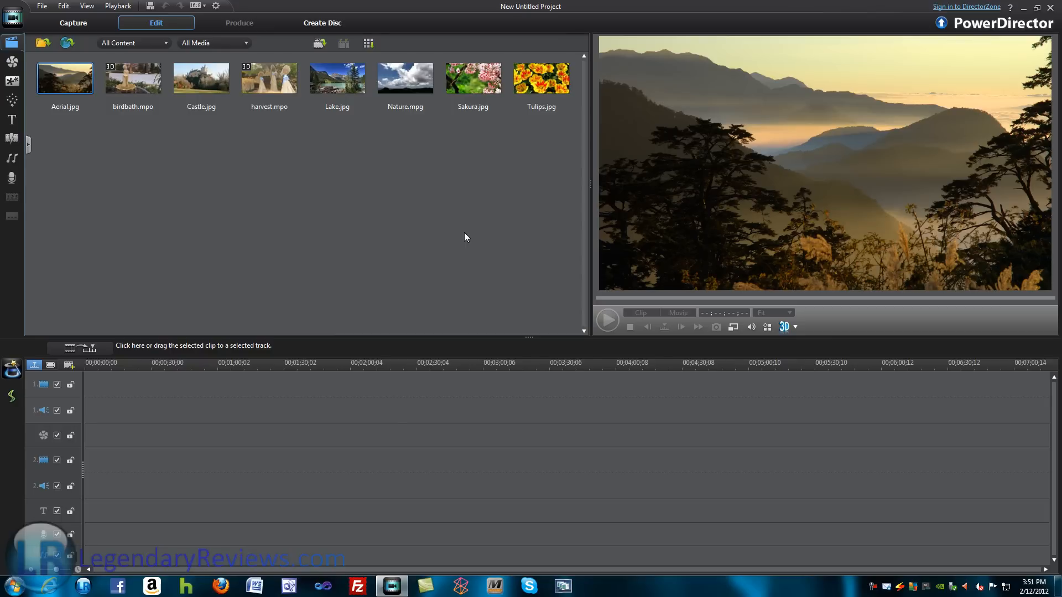
mouse_move(447, 233)
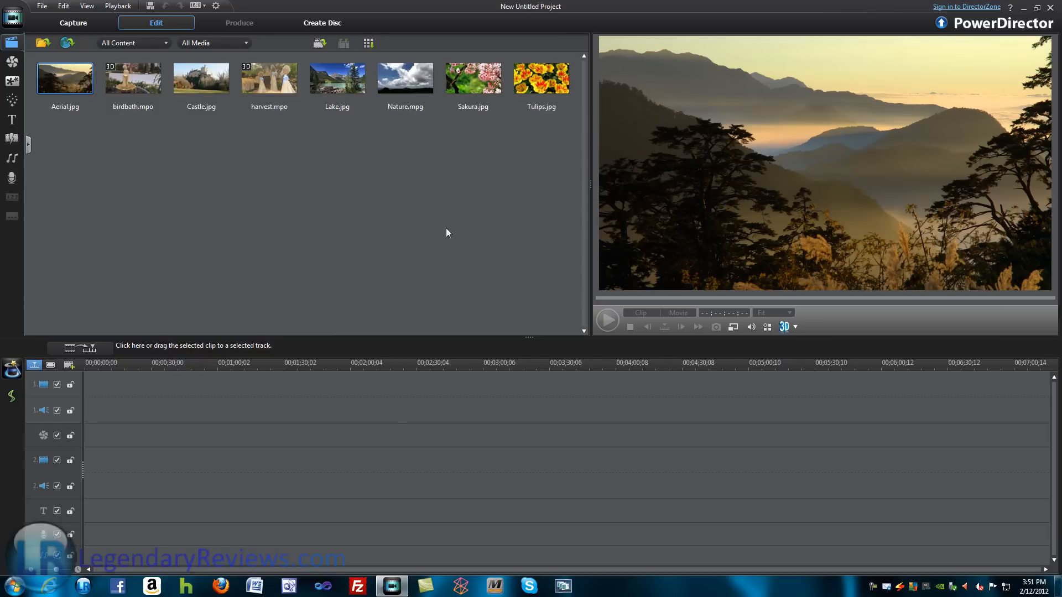
mouse_move(174, 159)
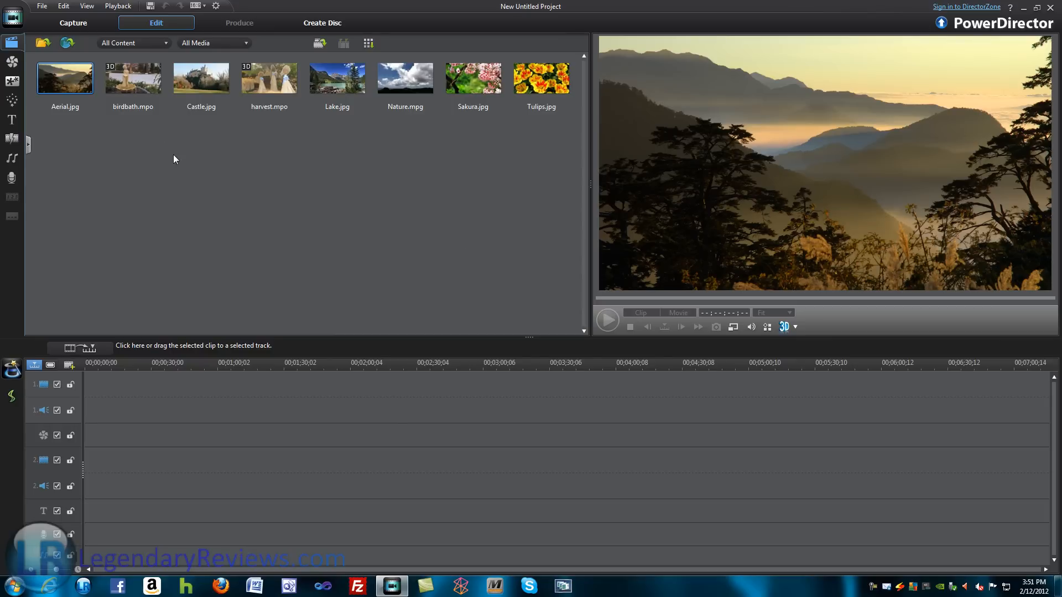
mouse_move(180, 159)
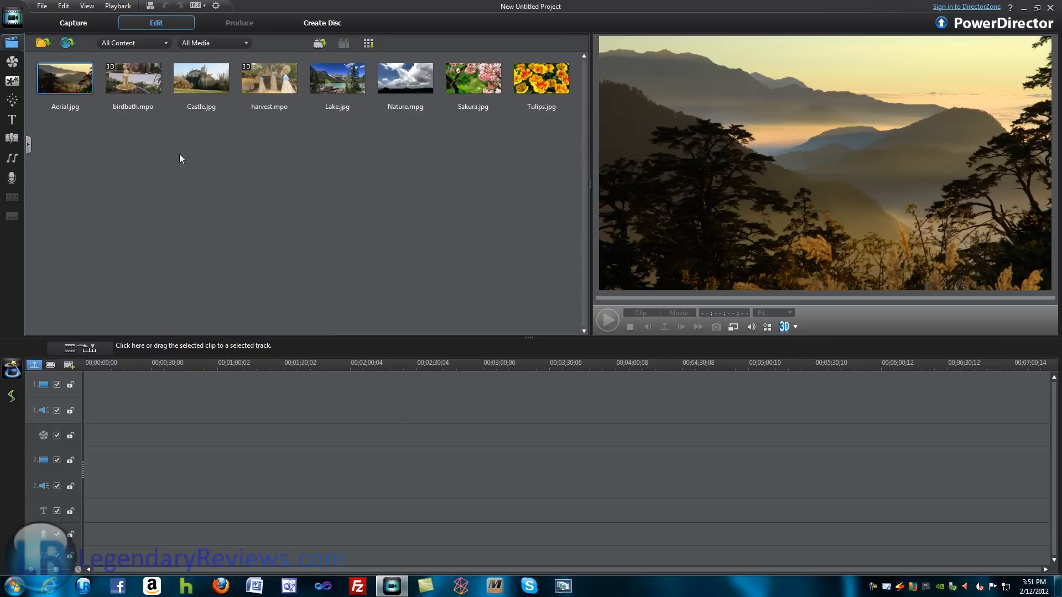
Switch to the Transition Room to show the 3D-Like transitions like Center Curl
click(12, 139)
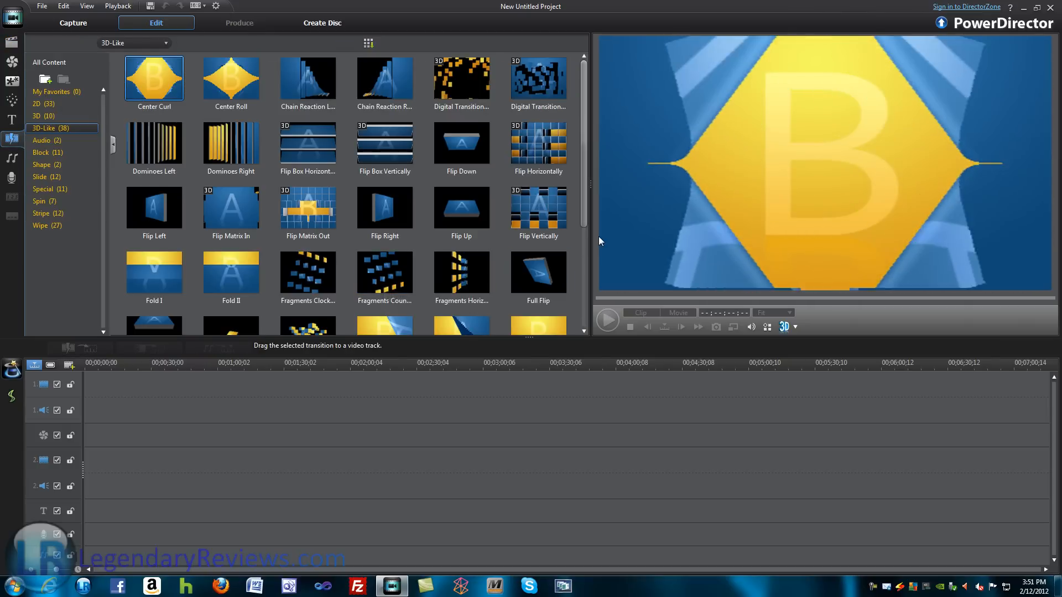
Browse past the 3D category to the Audio category's Constant Gain and Constant Power
click(383, 206)
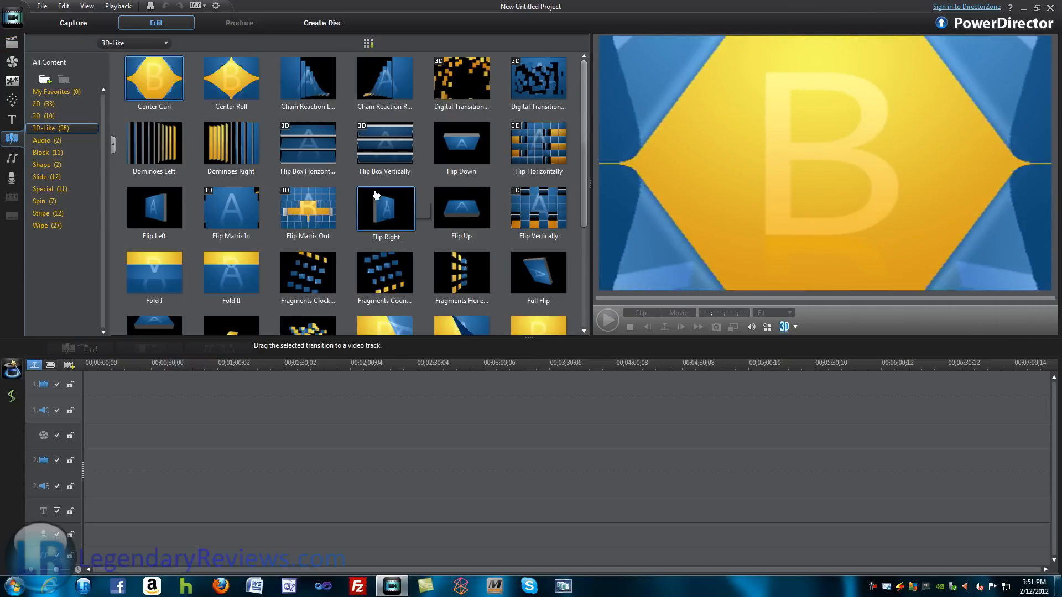
click(41, 116)
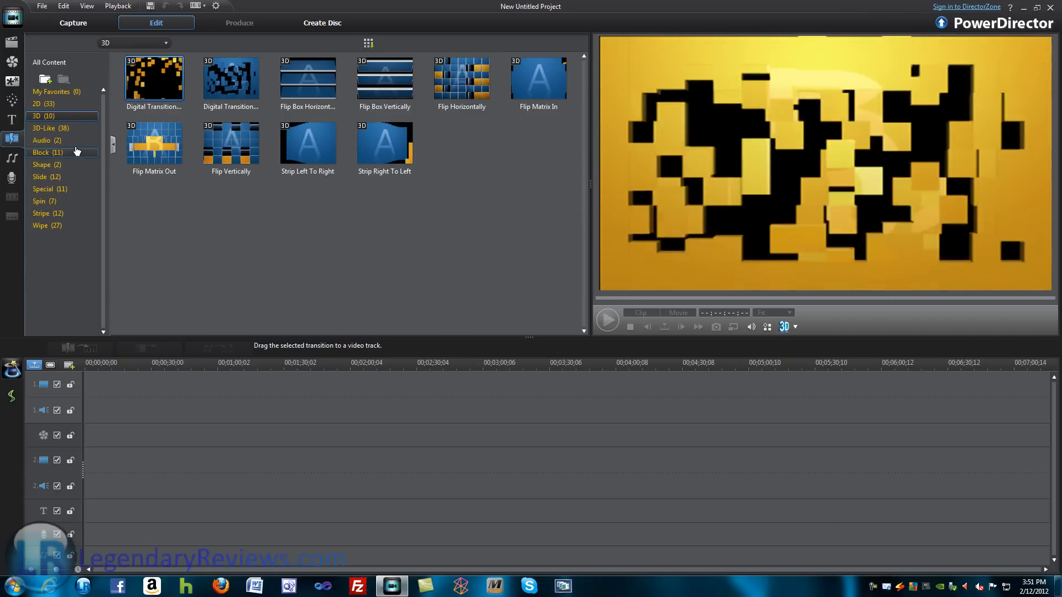
click(42, 140)
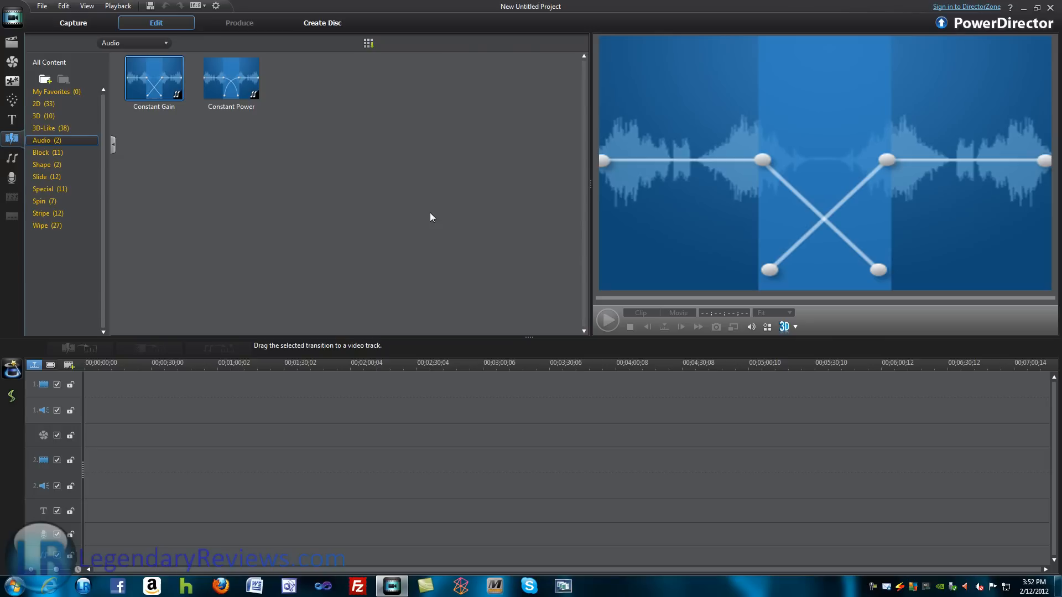
mouse_move(438, 220)
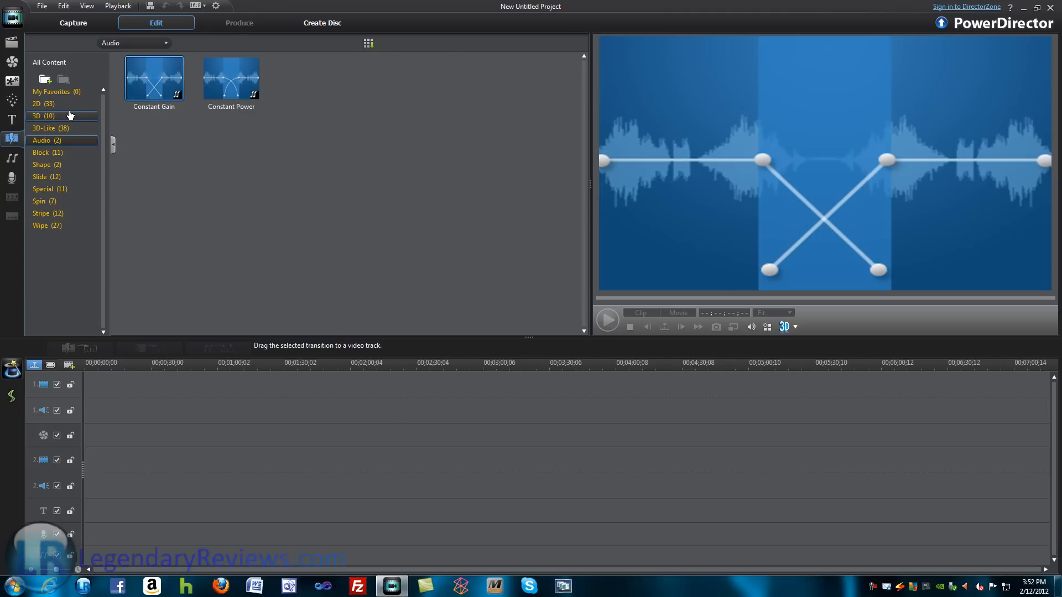
Revisit the 3D (10) category, then show the 27 Wipe transitions
click(42, 116)
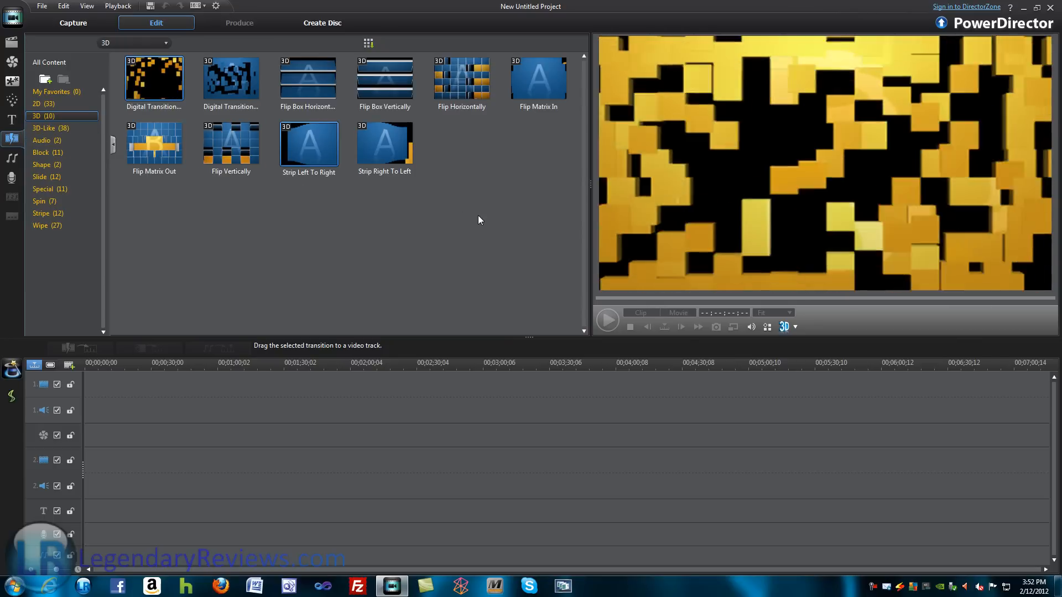
click(308, 143)
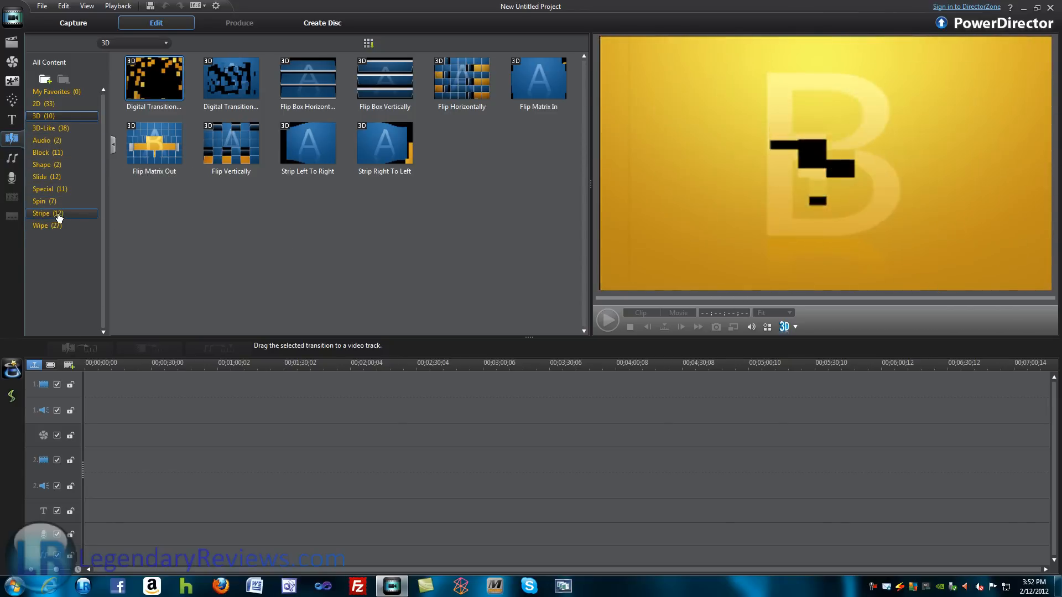
click(40, 225)
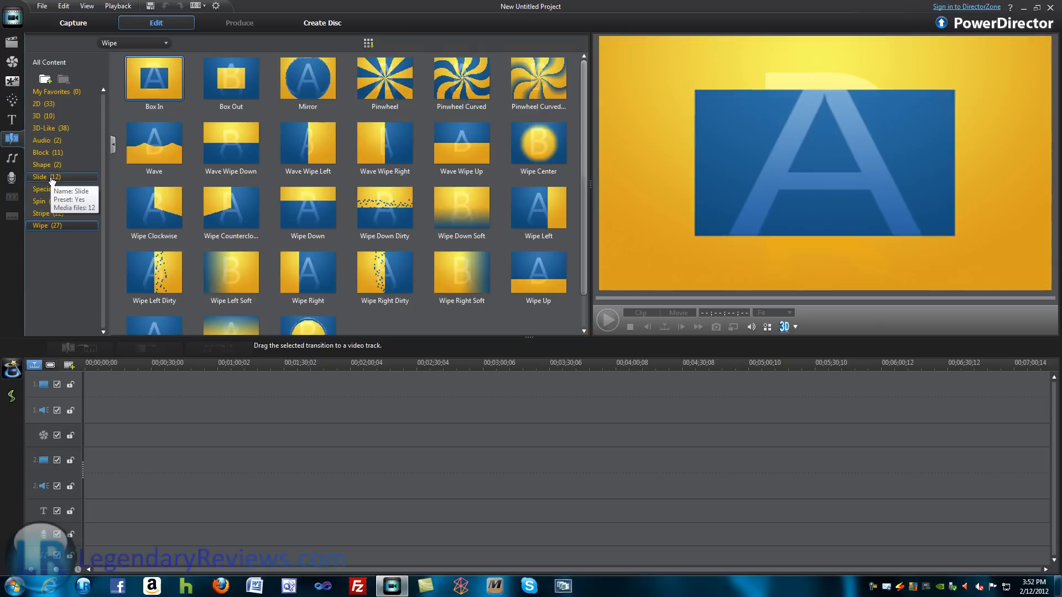